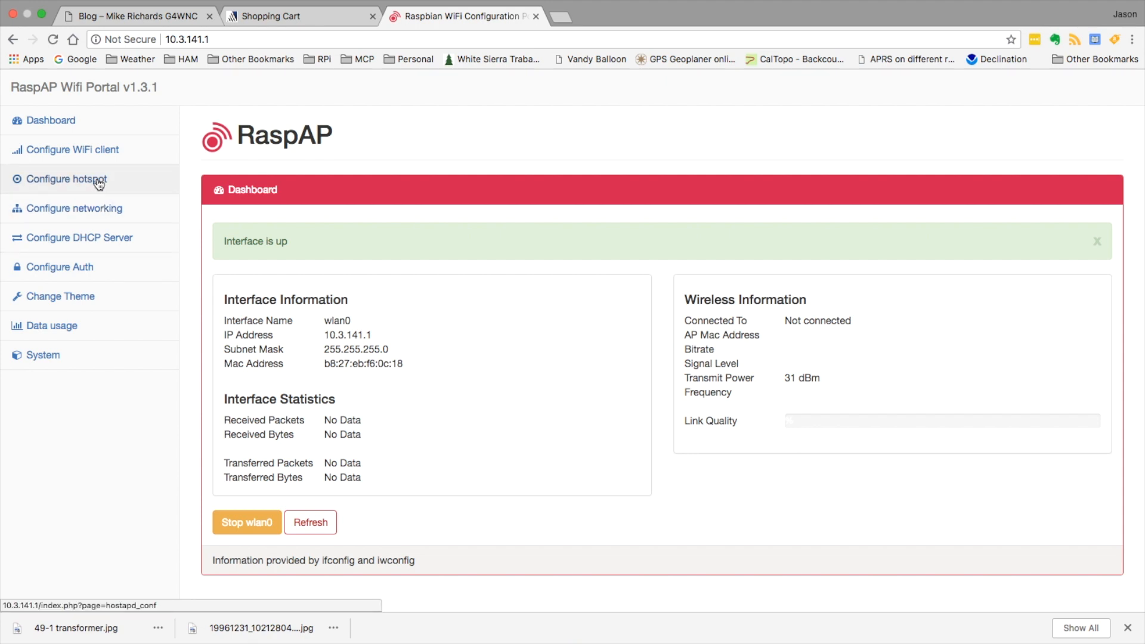
Show the Configure hotspot page with HostAPD running and SSID raspi-webgui.
left_click(70, 179)
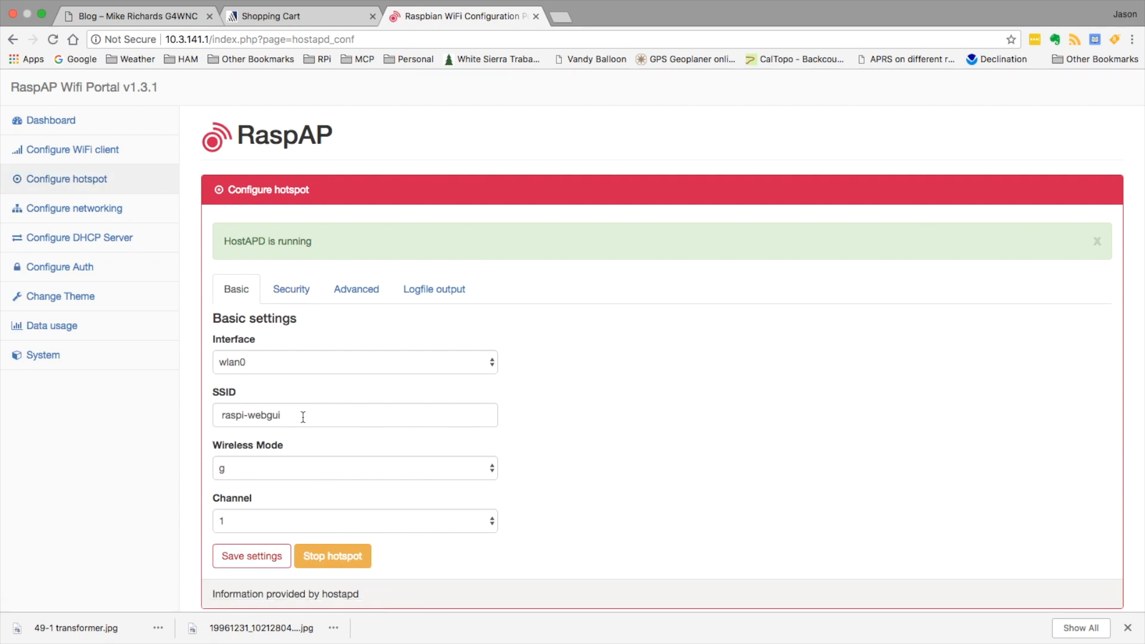